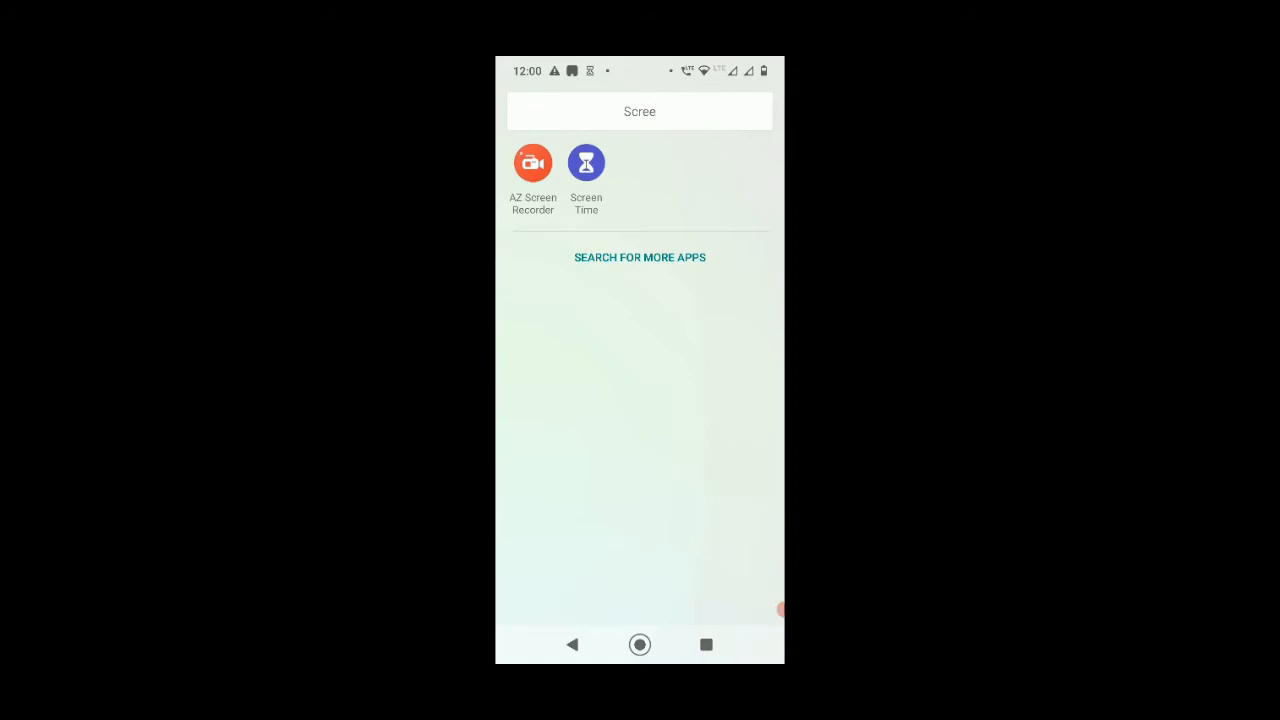
Launch the Intel 8085 Simulator app from the app drawer
left_click(782, 608)
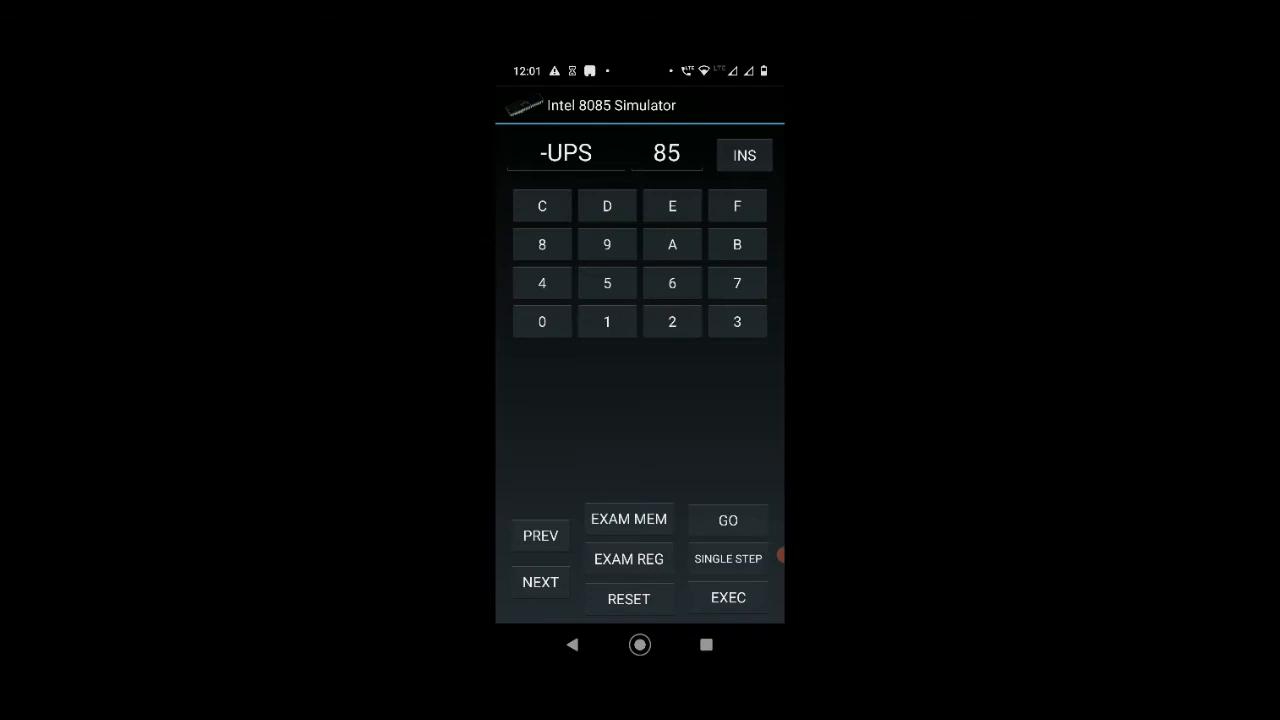
Examine memory at C000, store byte 06 there and advance to C002
left_click(542, 320)
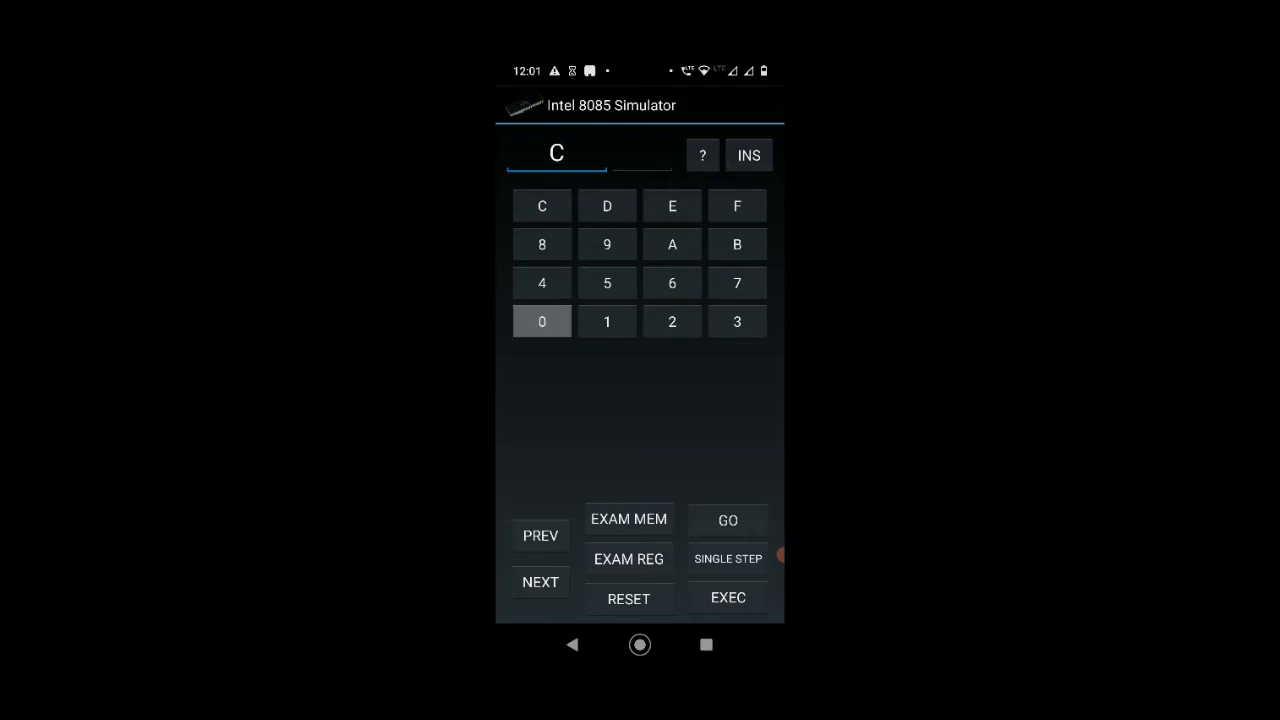
left_click(540, 320)
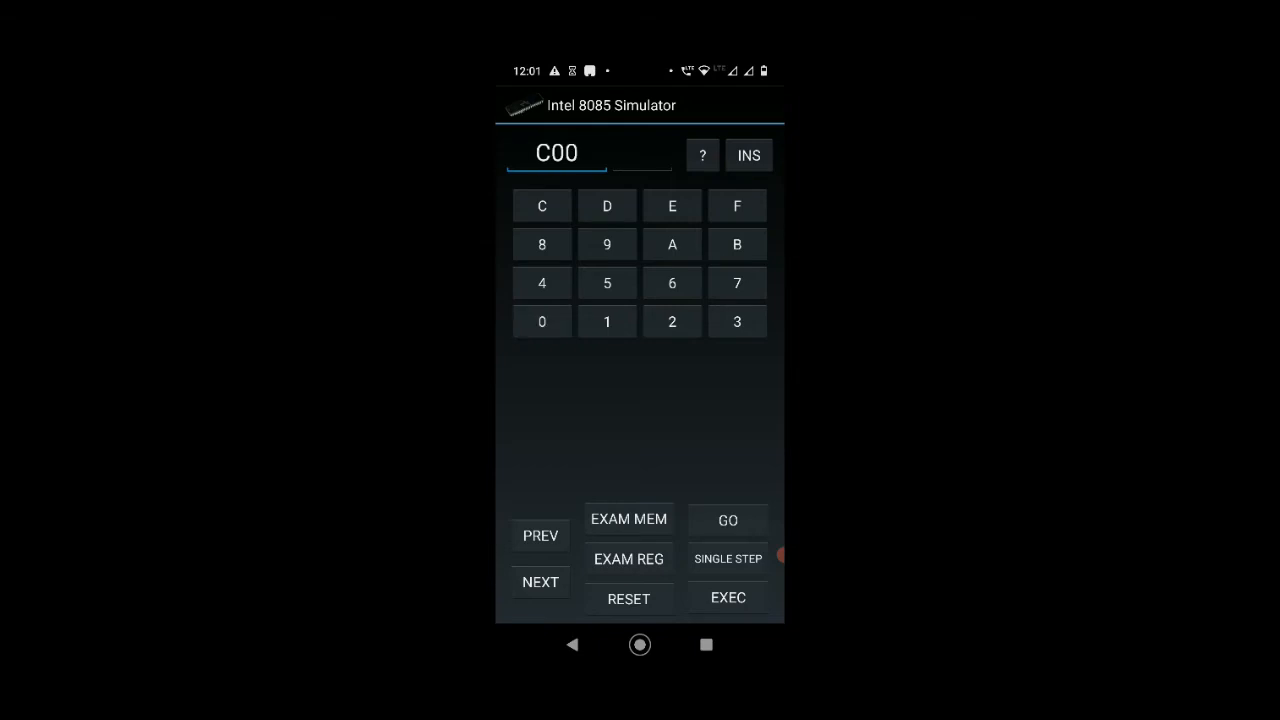
left_click(540, 320)
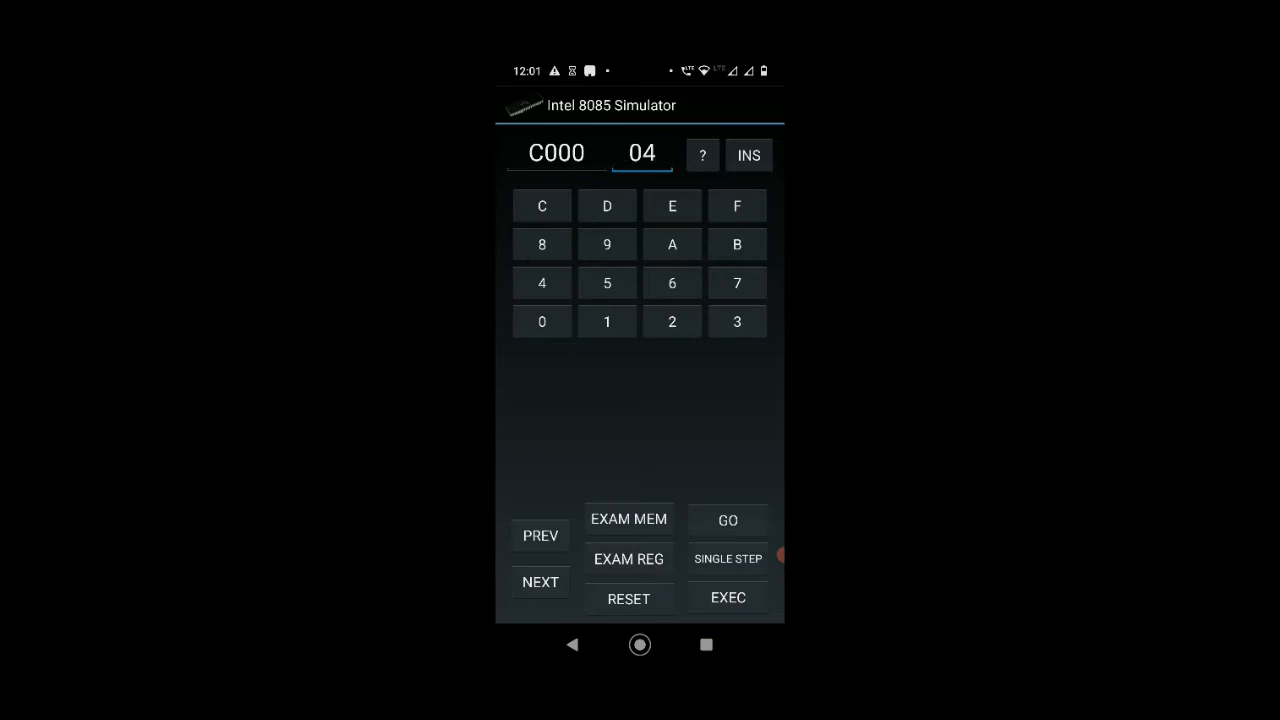
left_click(672, 284)
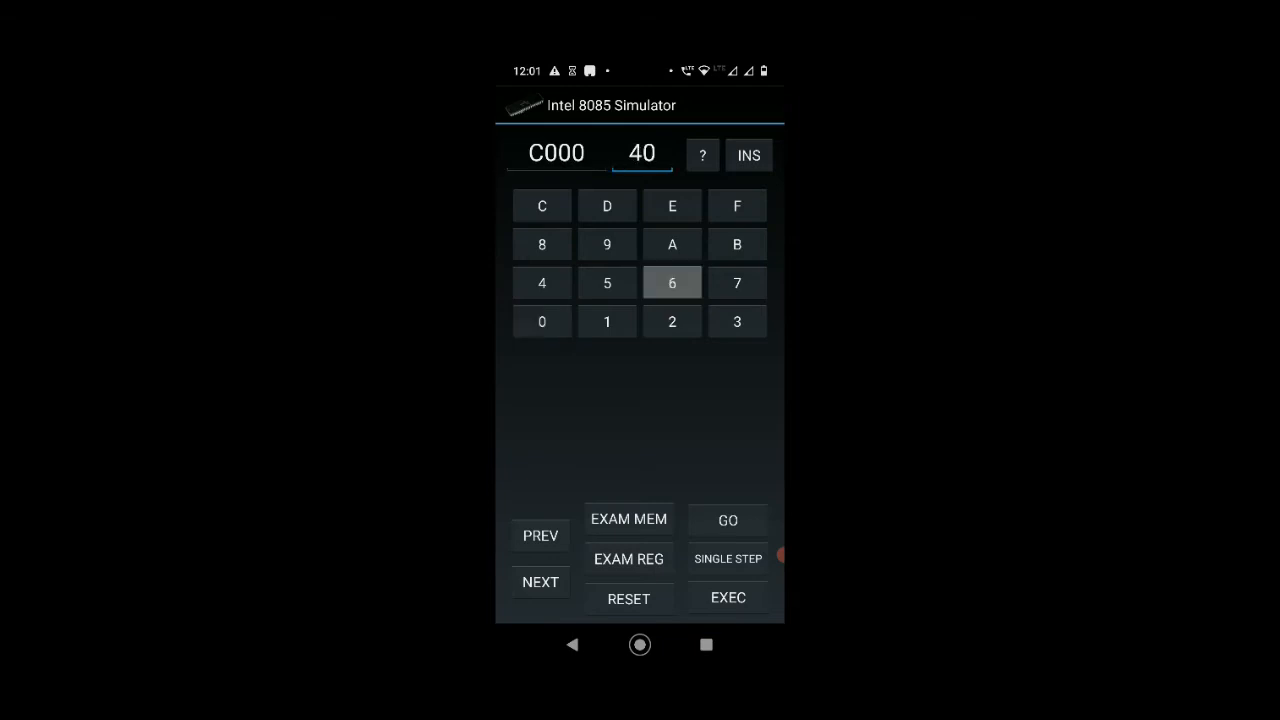
left_click(540, 580)
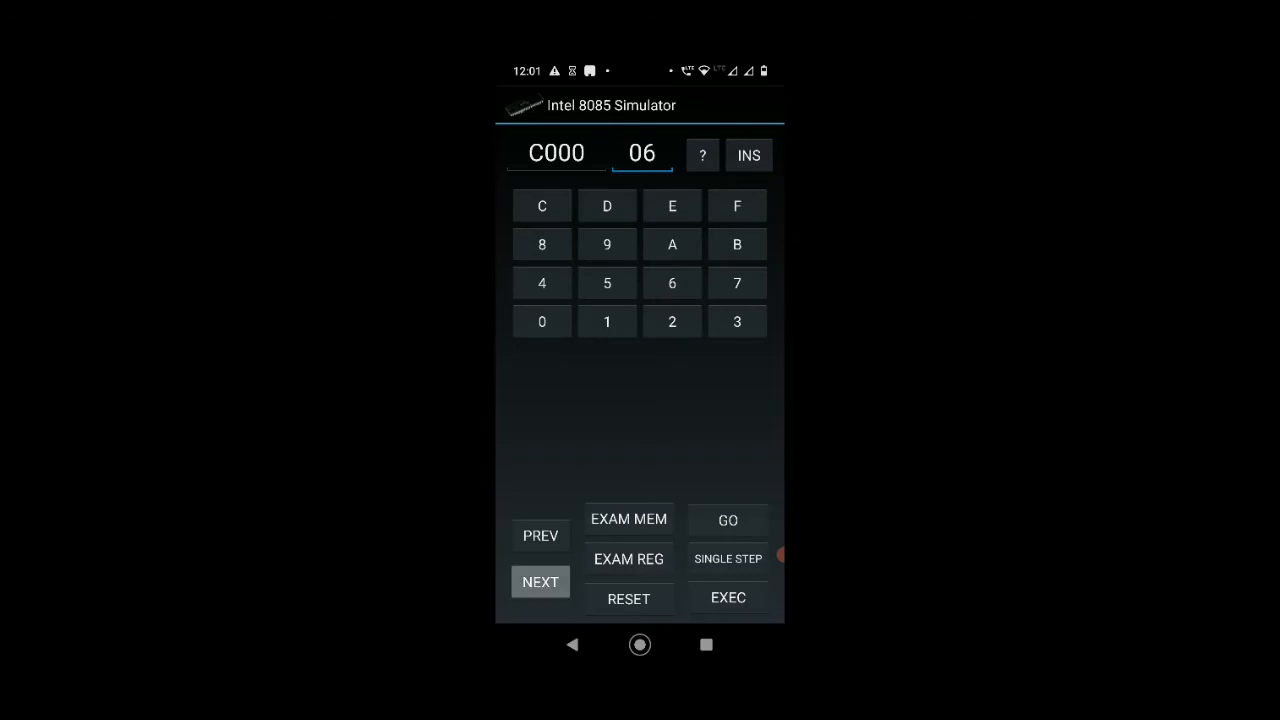
left_click(540, 580)
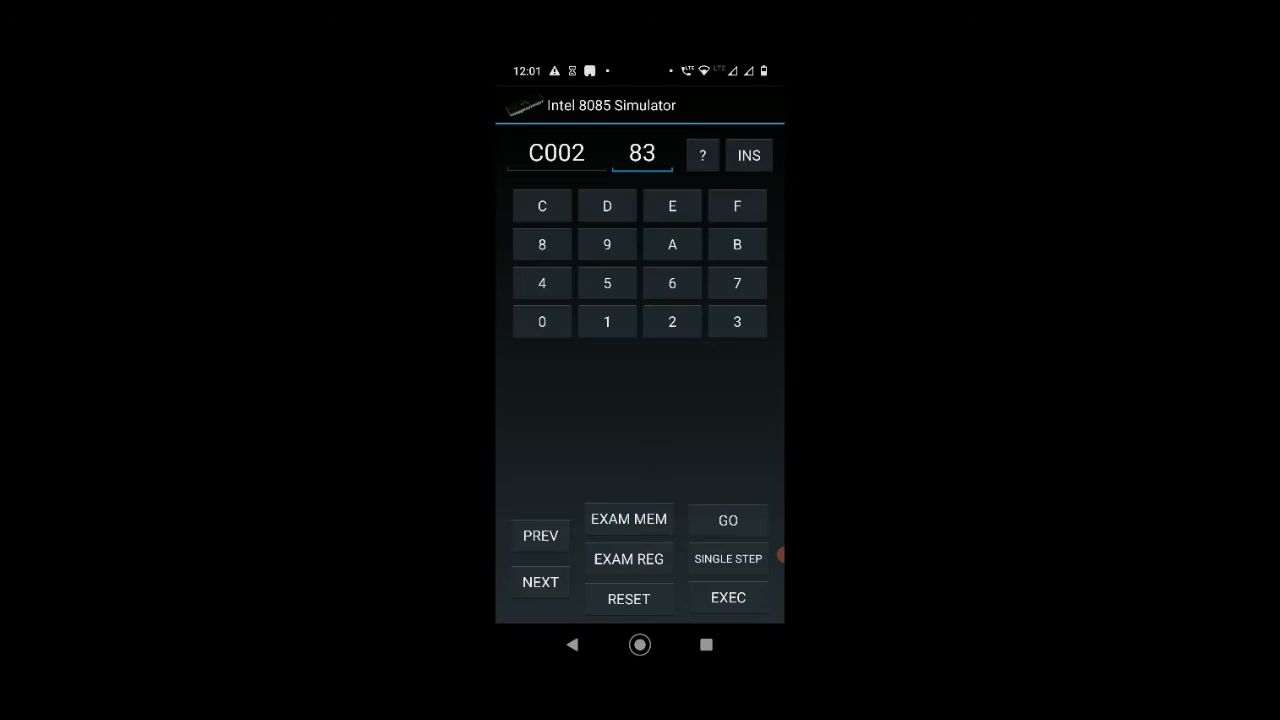
Store 3E at C002 and move on to address C004
left_click(540, 582)
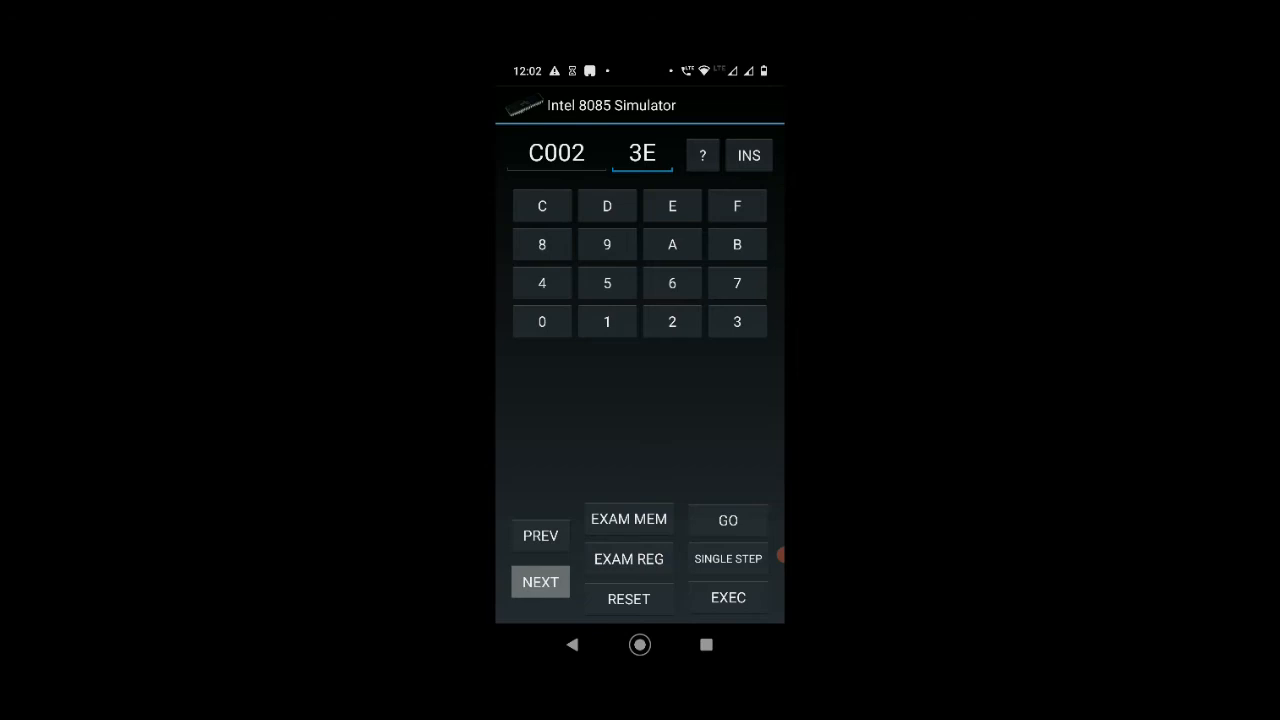
left_click(540, 582)
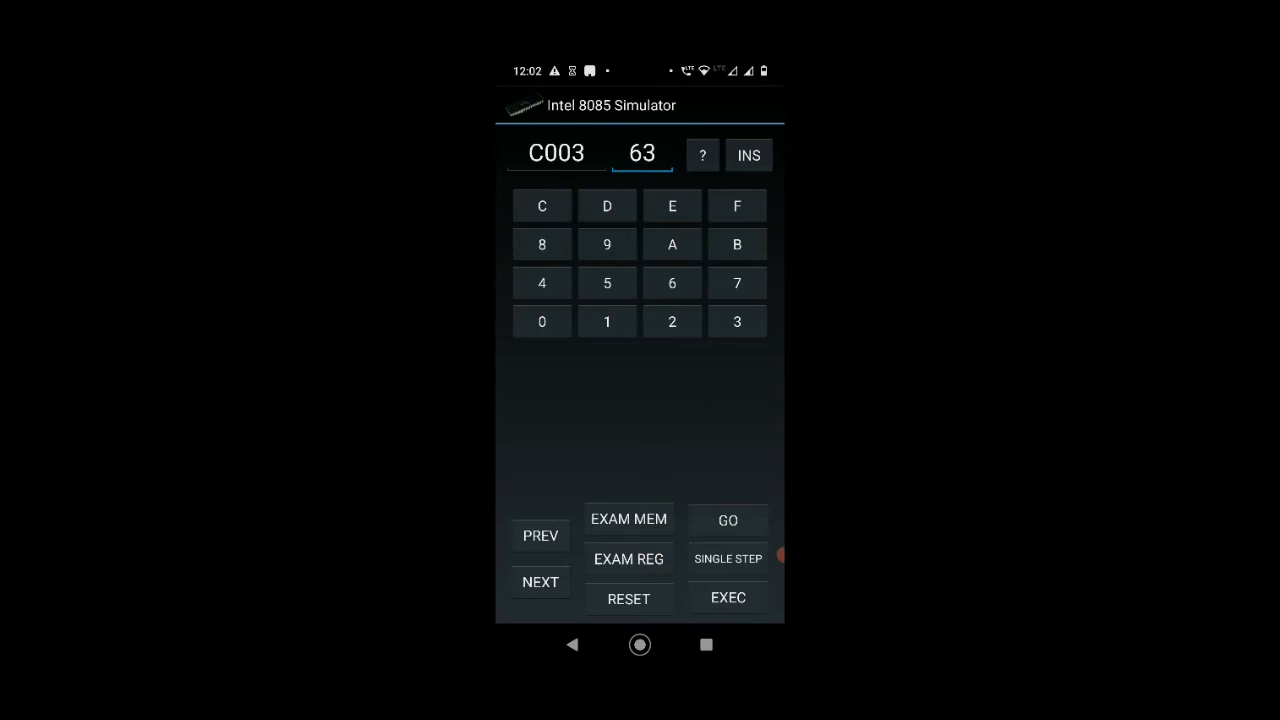
left_click(736, 244)
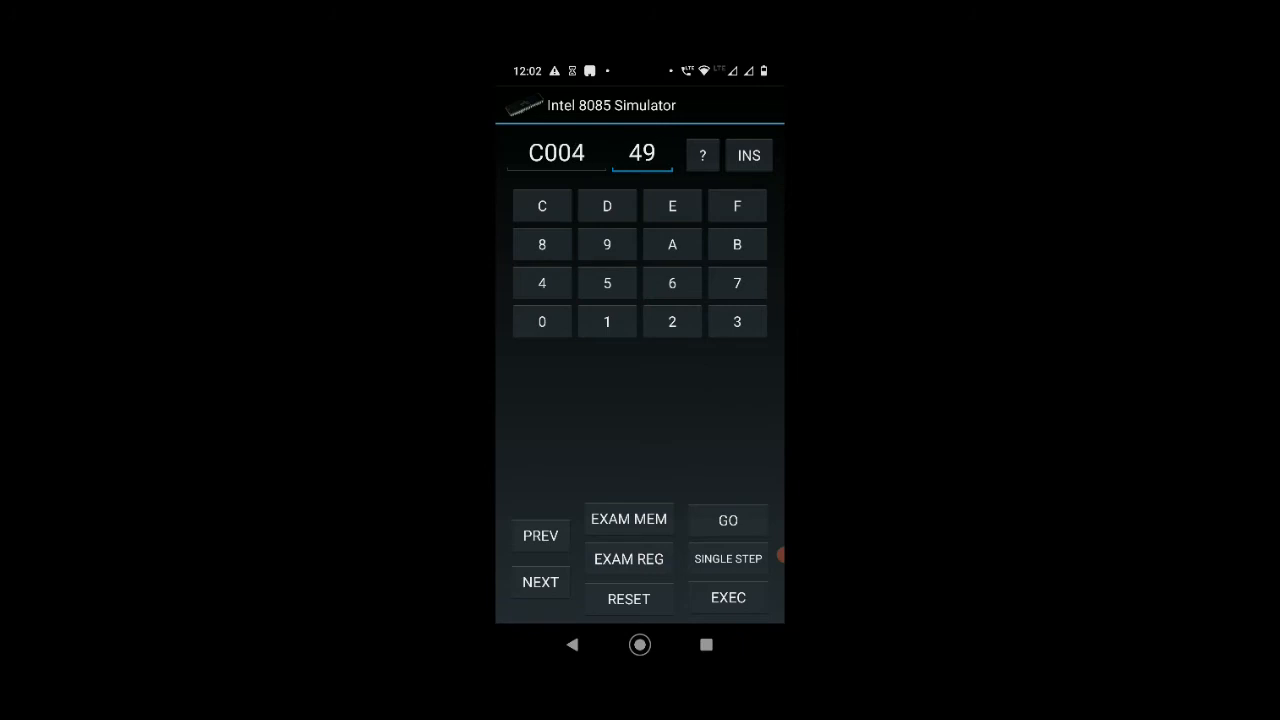
Store 80 at C004, then key 76 at C005
left_click(542, 244)
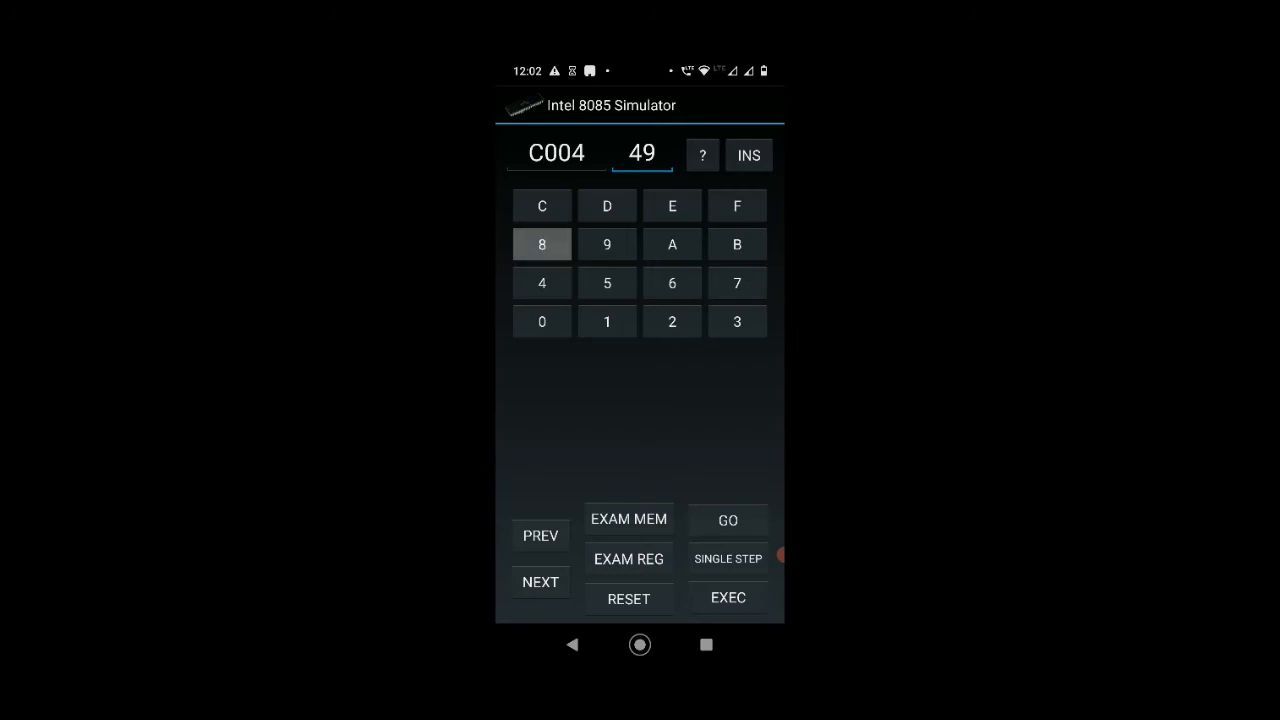
left_click(542, 244)
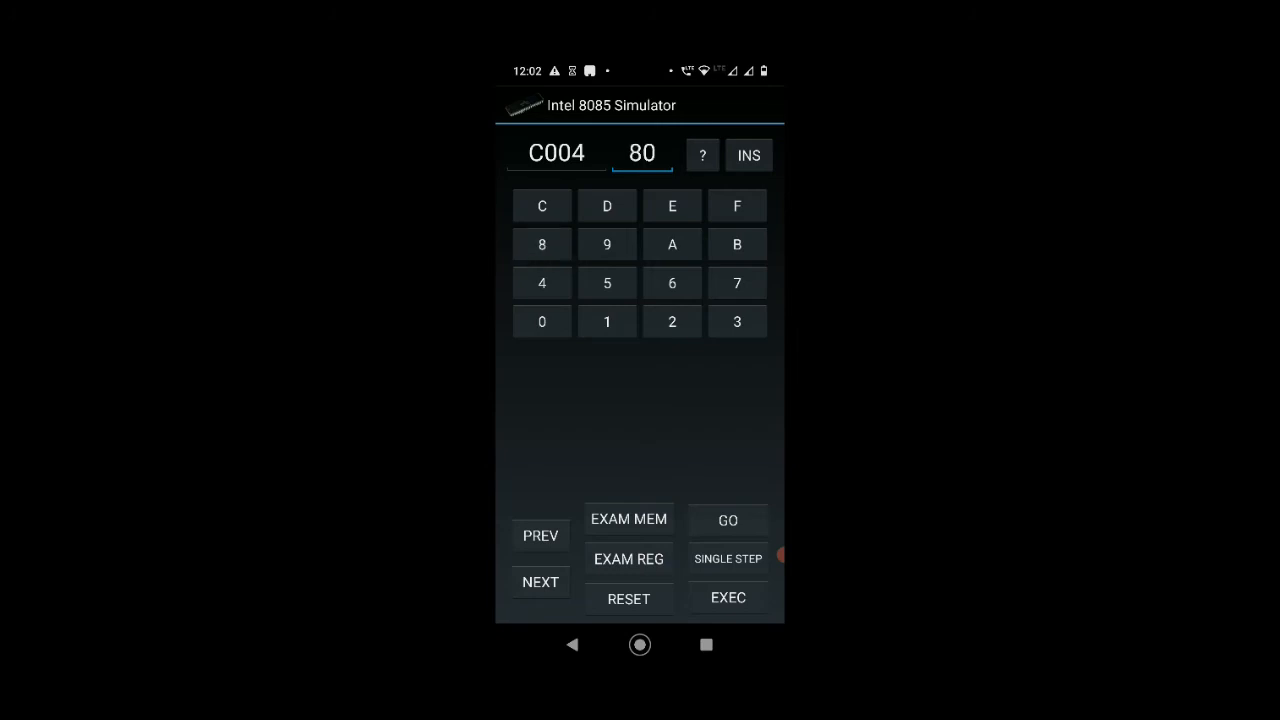
left_click(540, 582)
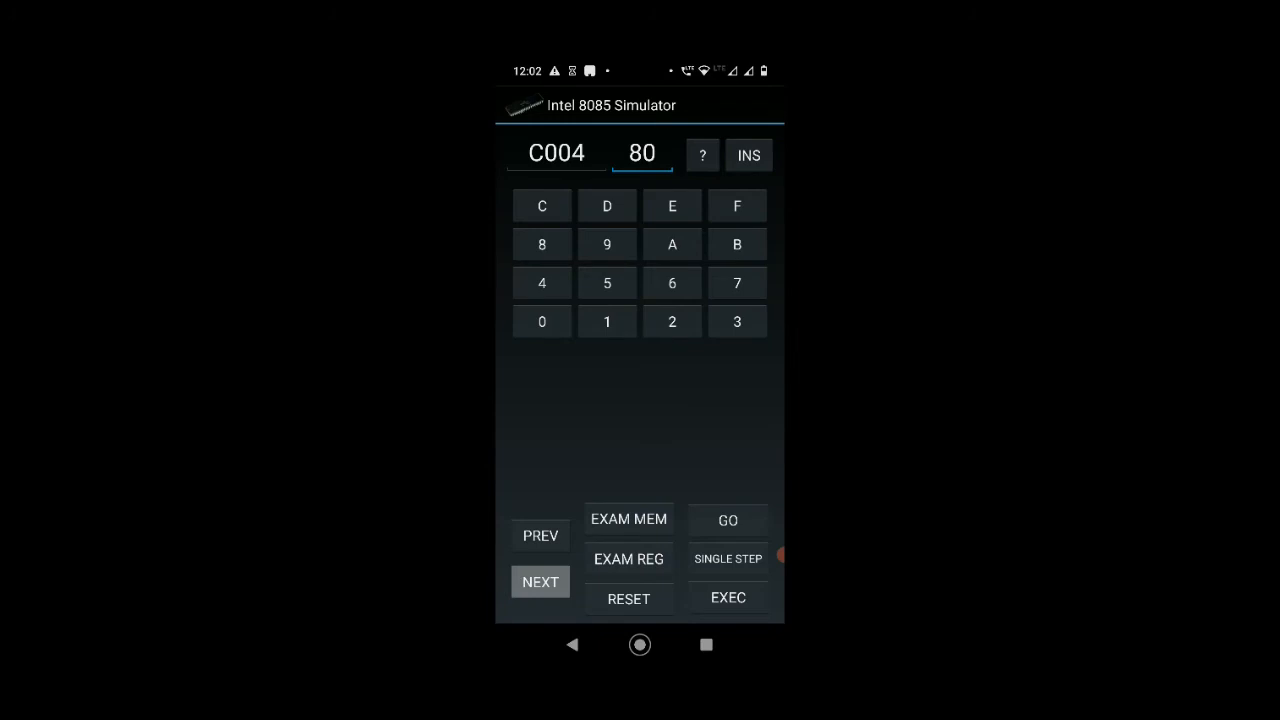
left_click(540, 580)
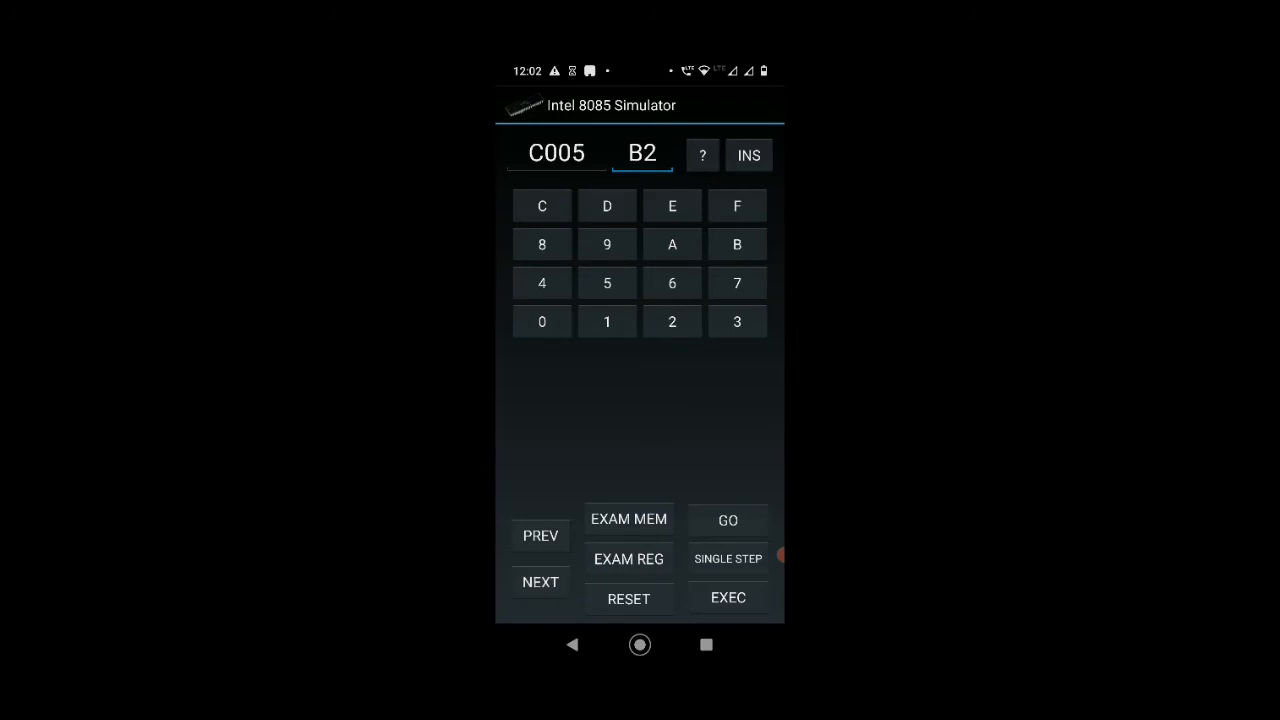
left_click(672, 282)
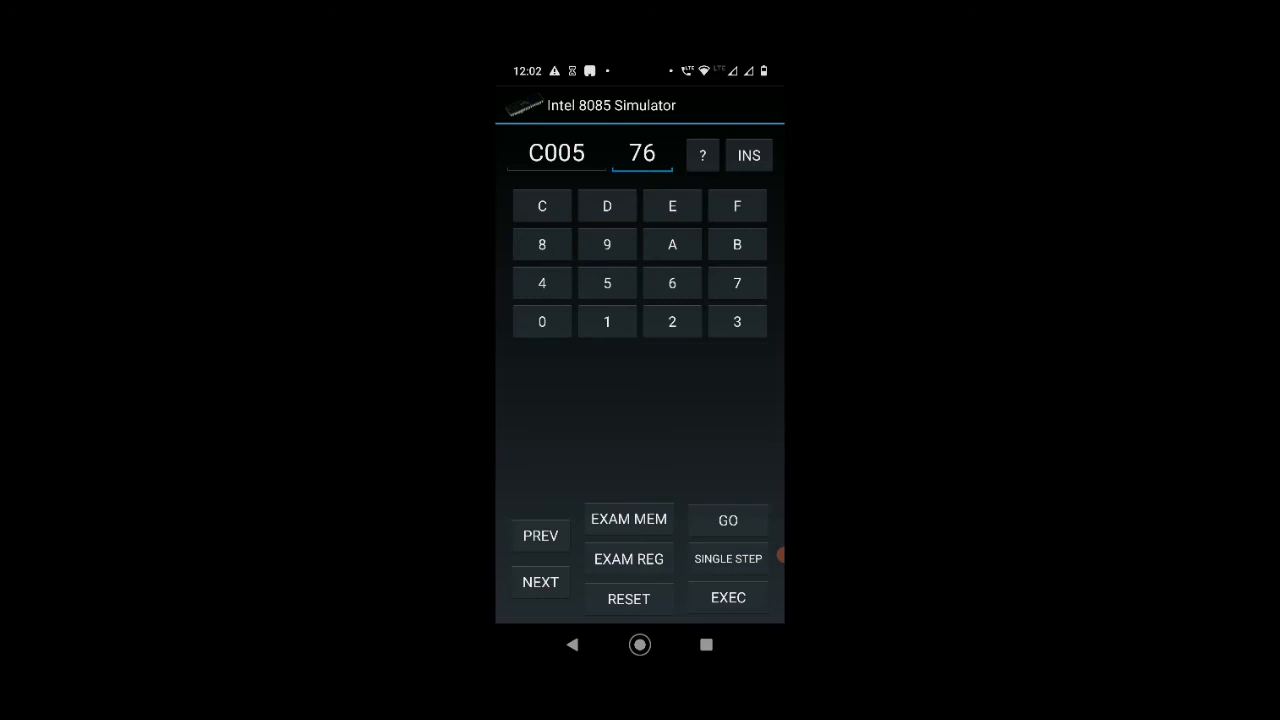
Step back to C003 with PREV, then reset the simulator to its start-up display
left_click(540, 536)
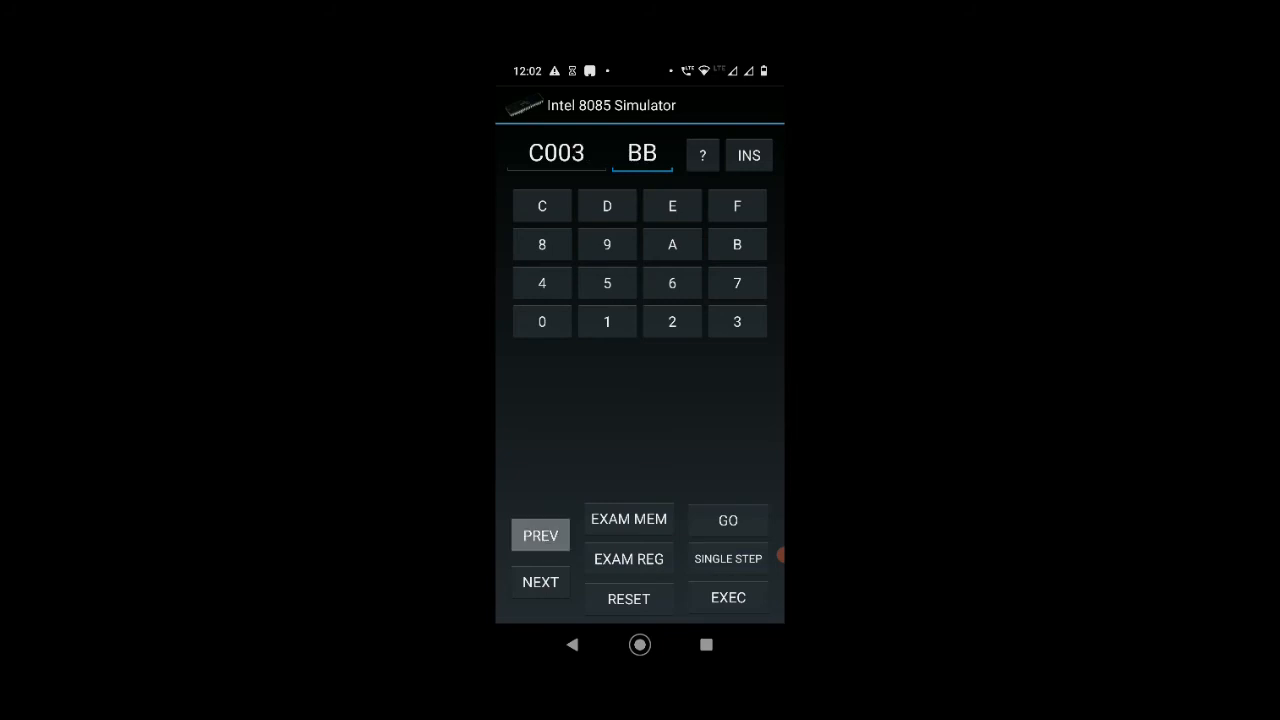
left_click(540, 536)
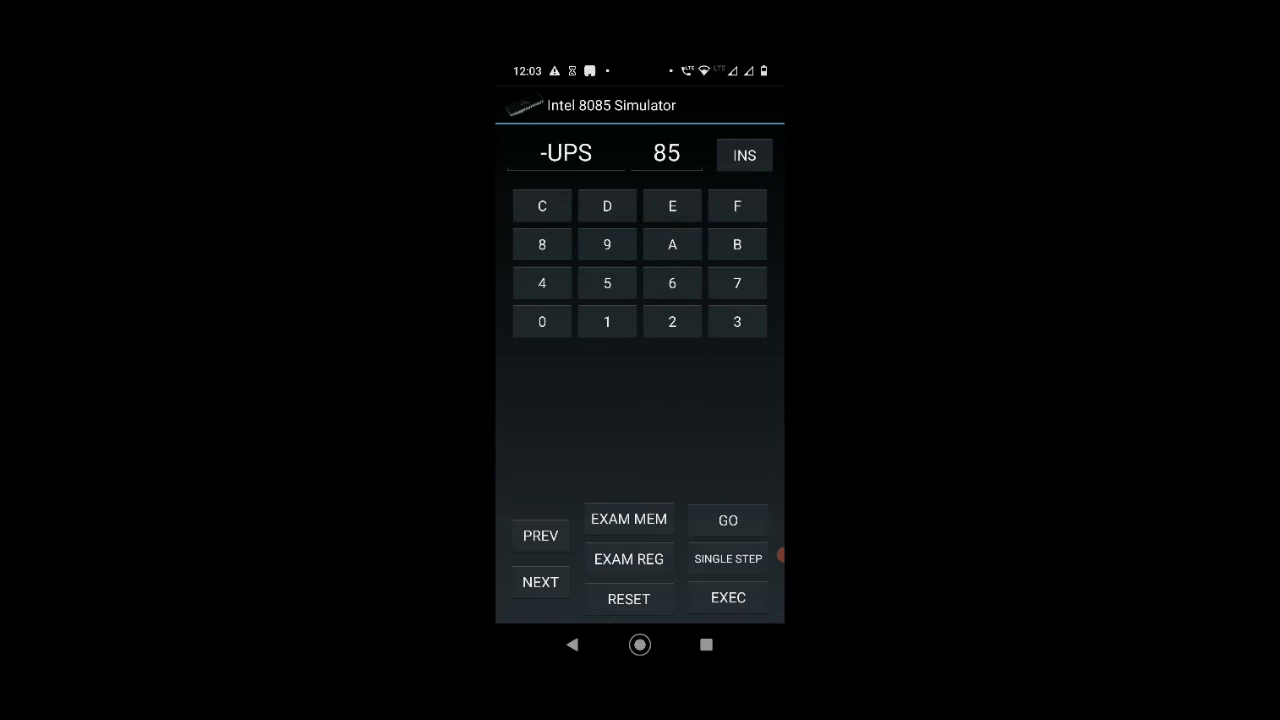
Run the program from C000 with GO and EXEC, halting at C005
left_click(744, 156)
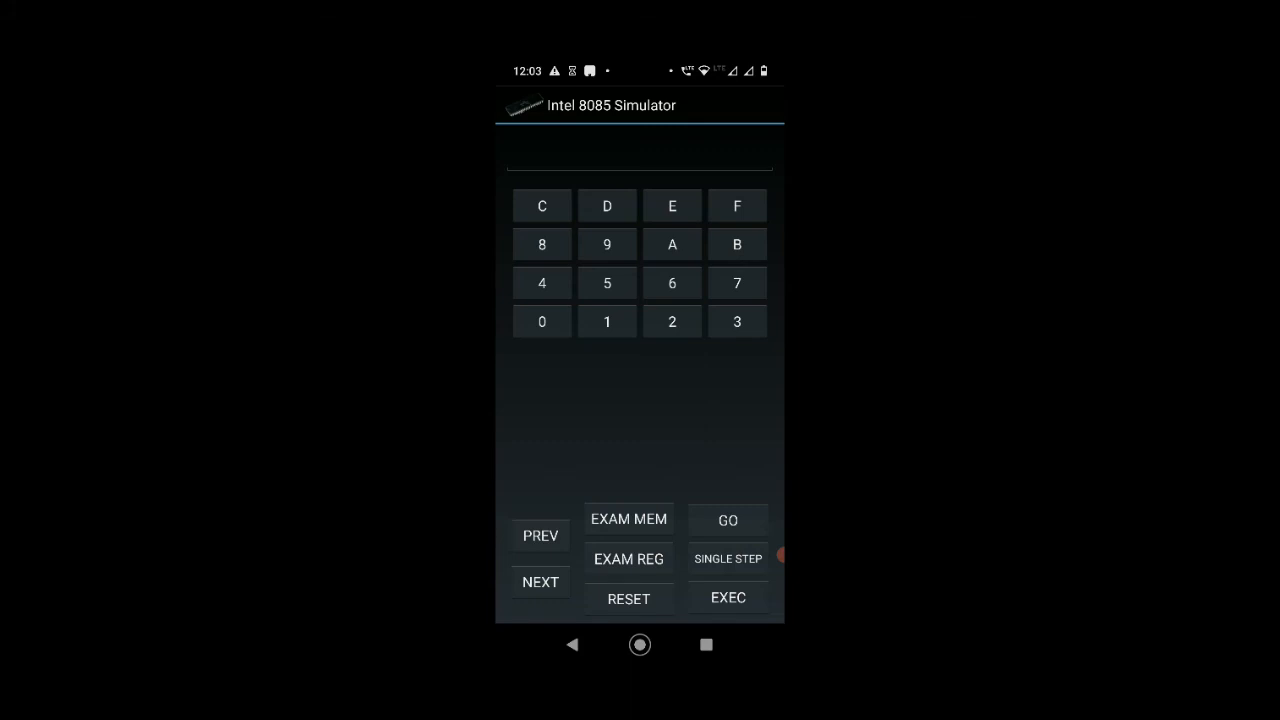
left_click(542, 320)
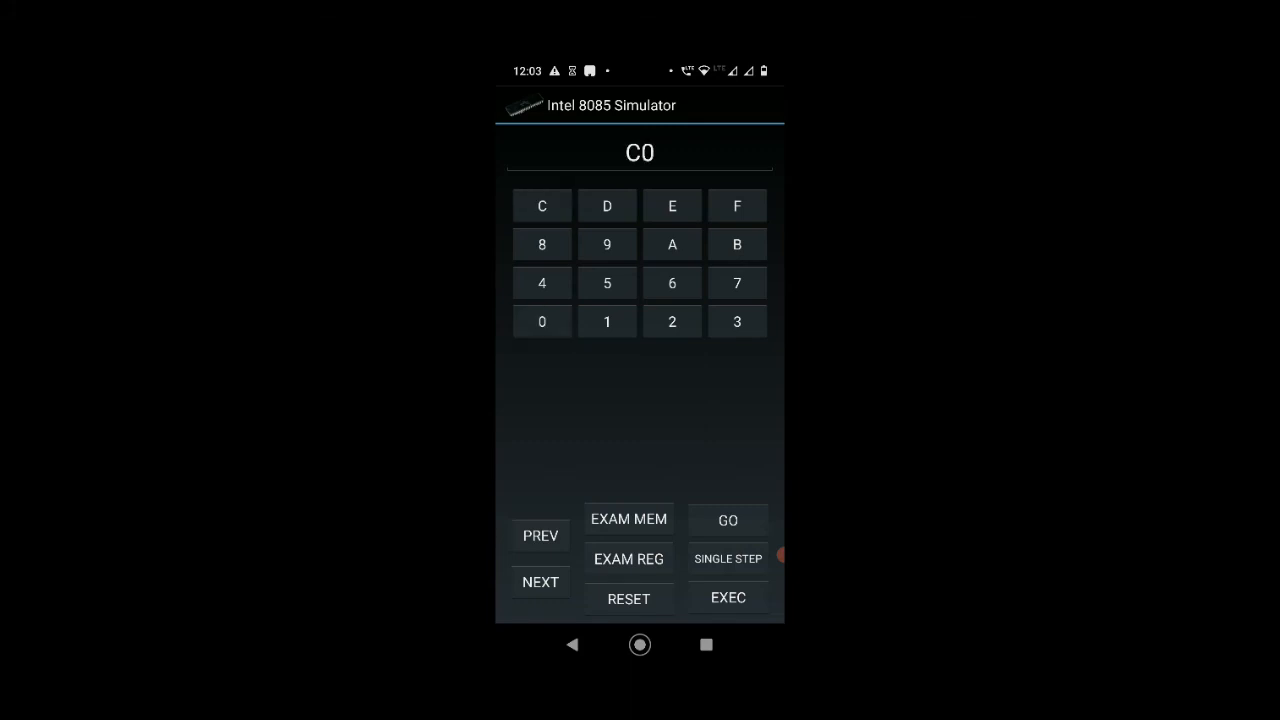
left_click(540, 320)
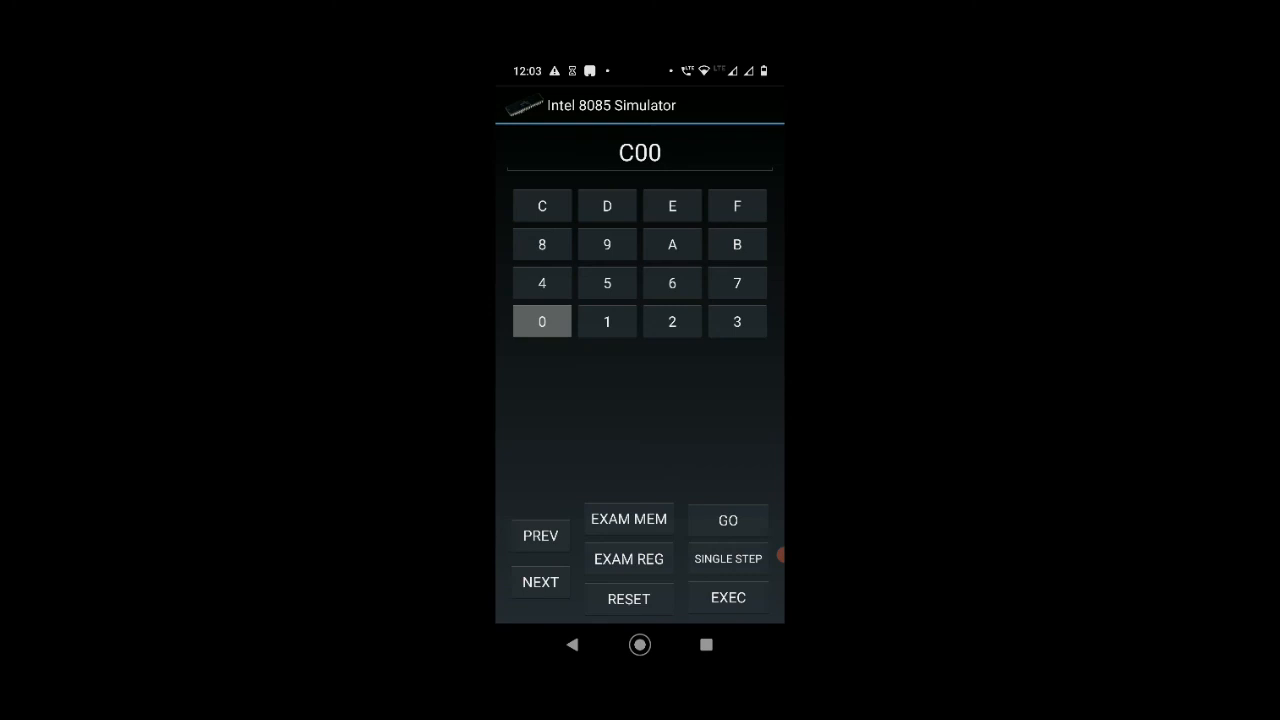
left_click(542, 320)
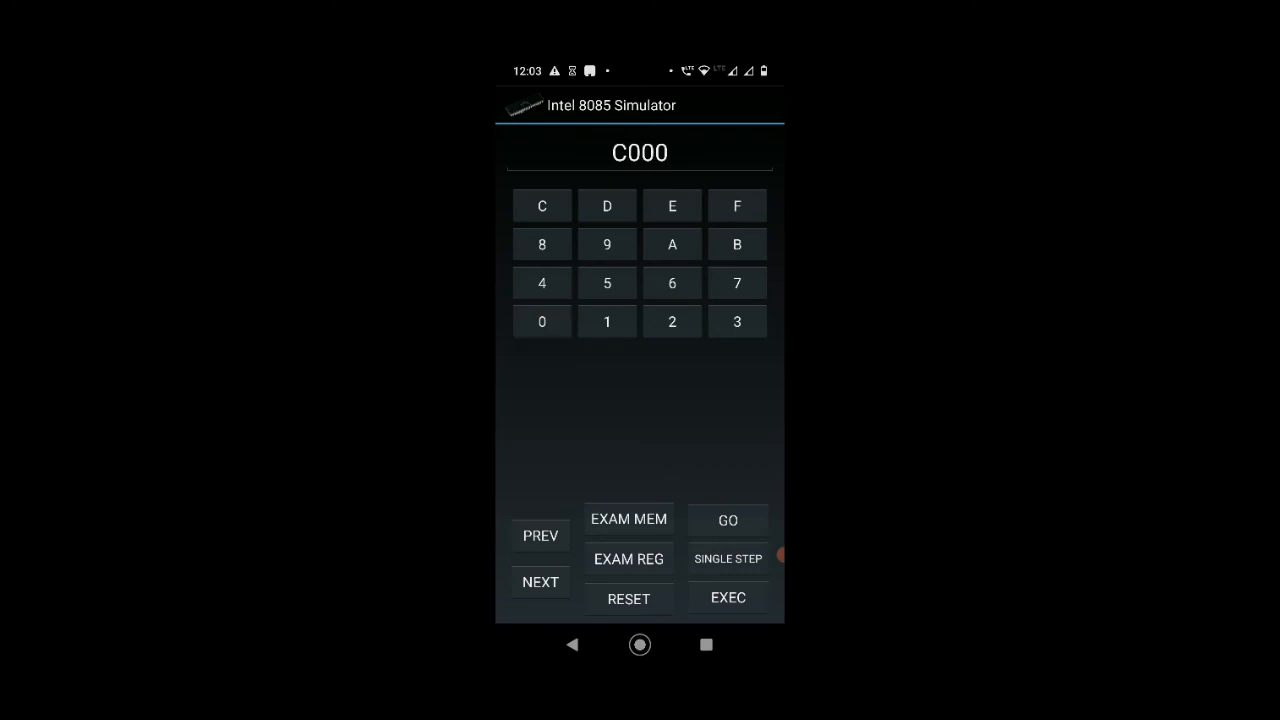
left_click(728, 520)
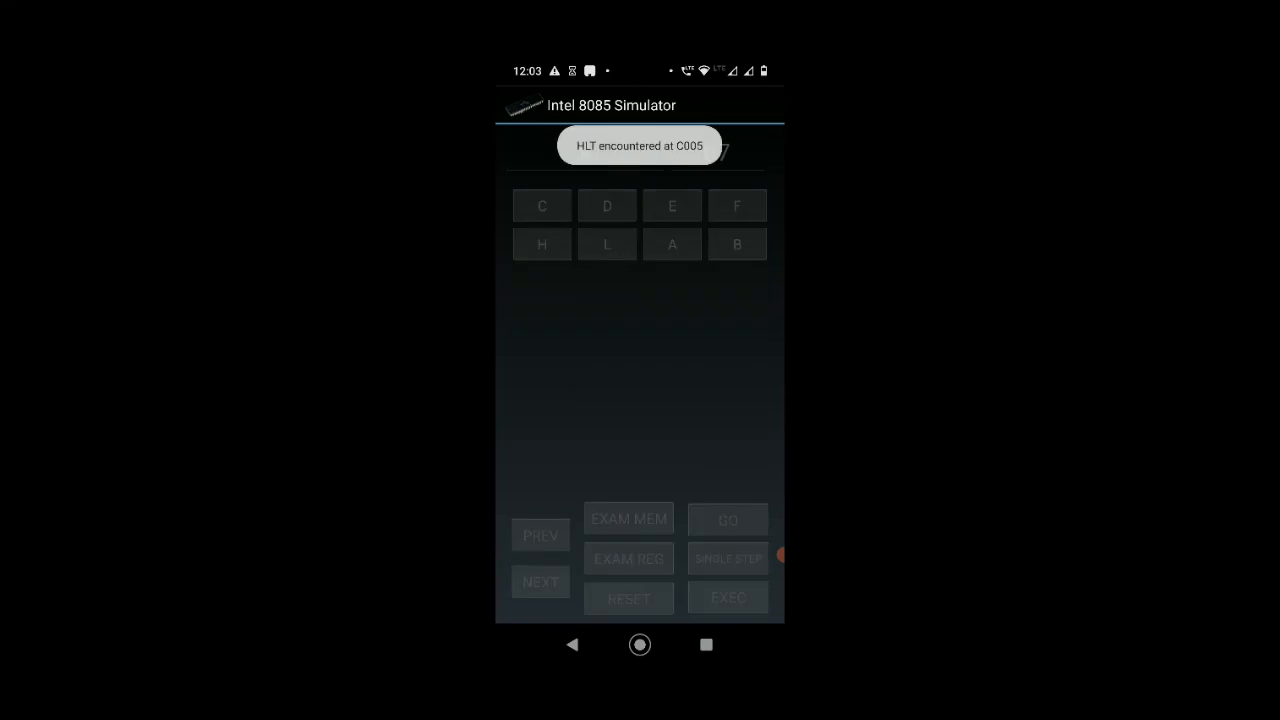